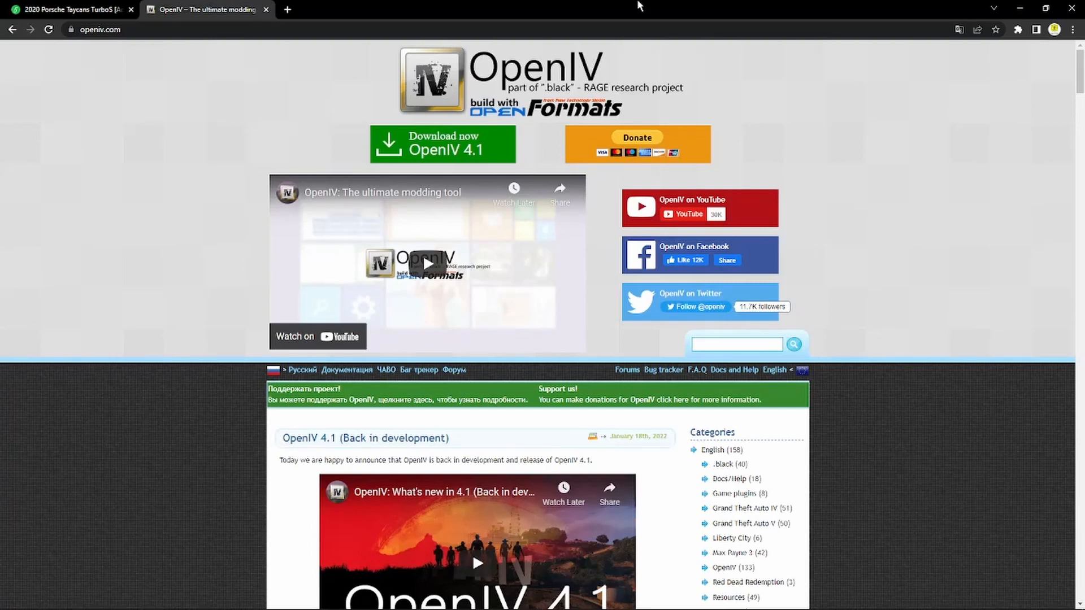
{"action": "mouse_move", "coordinate": [436, 129]}
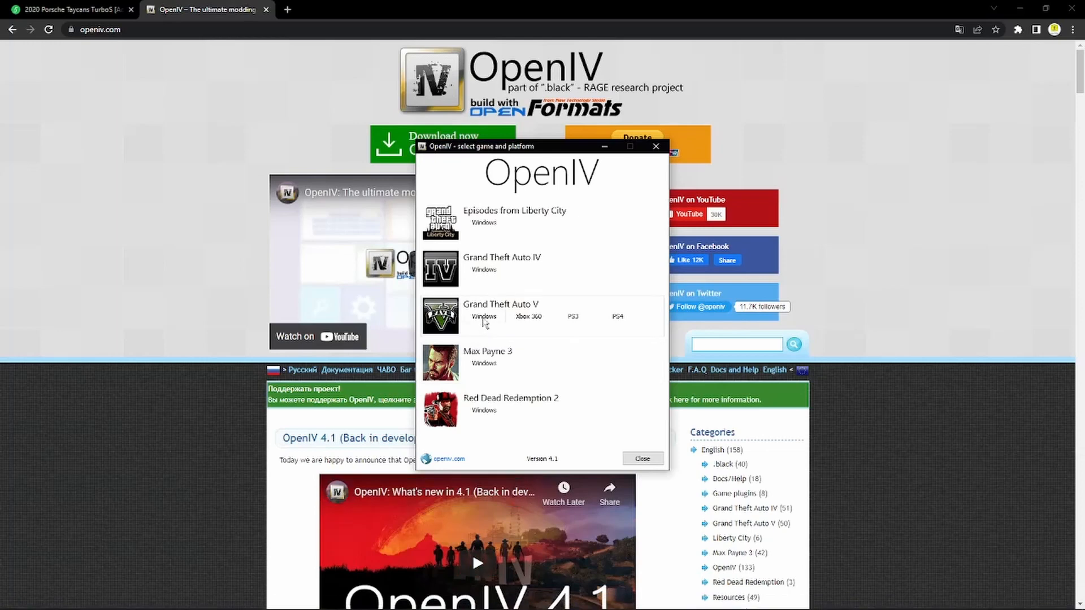
Step: Load Grand Theft Auto V for Windows with archive editing enabled
{"action": "left_click", "coordinate": [484, 317]}
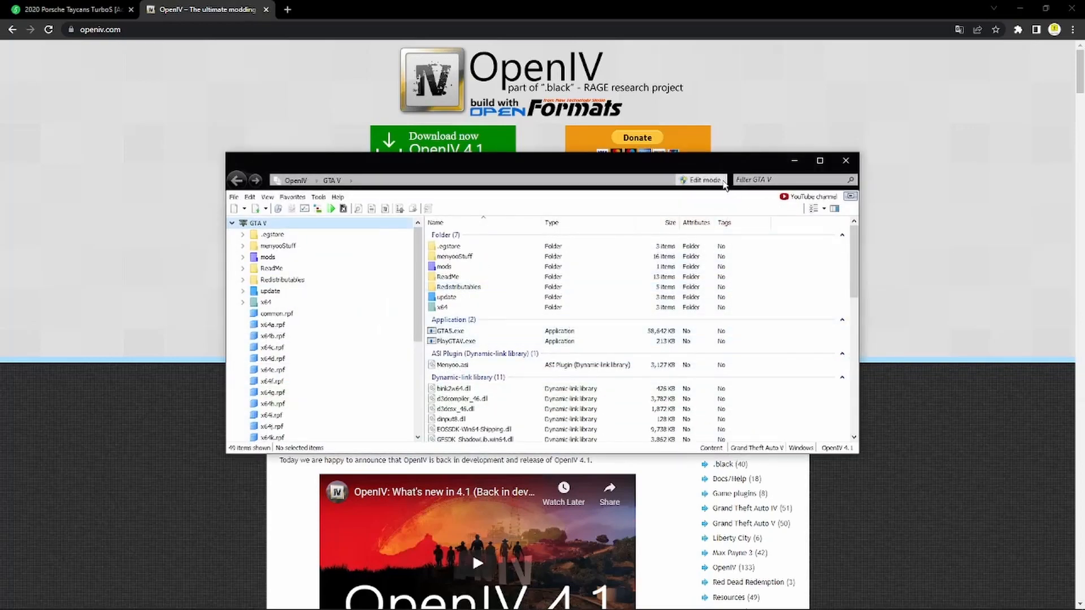
{"action": "left_click", "coordinate": [700, 180]}
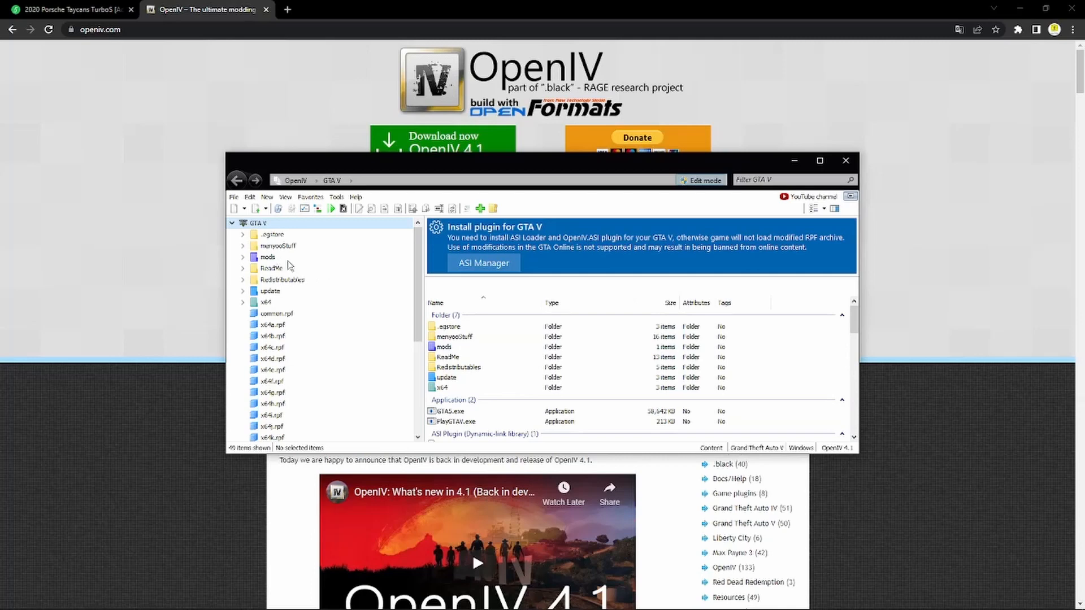
{"action": "mouse_move", "coordinate": [438, 296]}
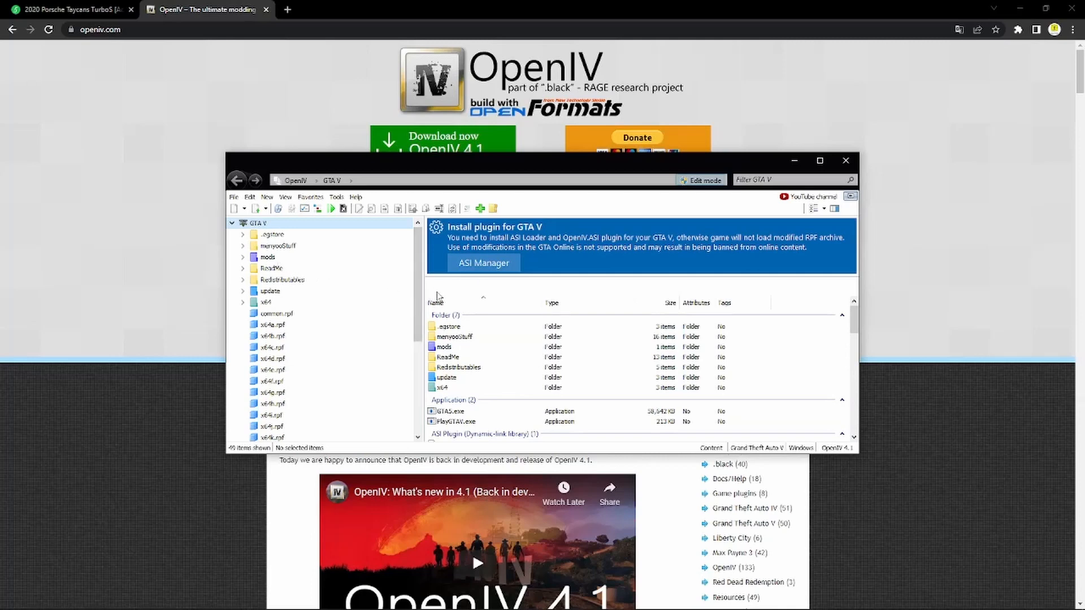
Step: Browse into mods > update > AddonVehicles
{"action": "double_click", "coordinate": [266, 258]}
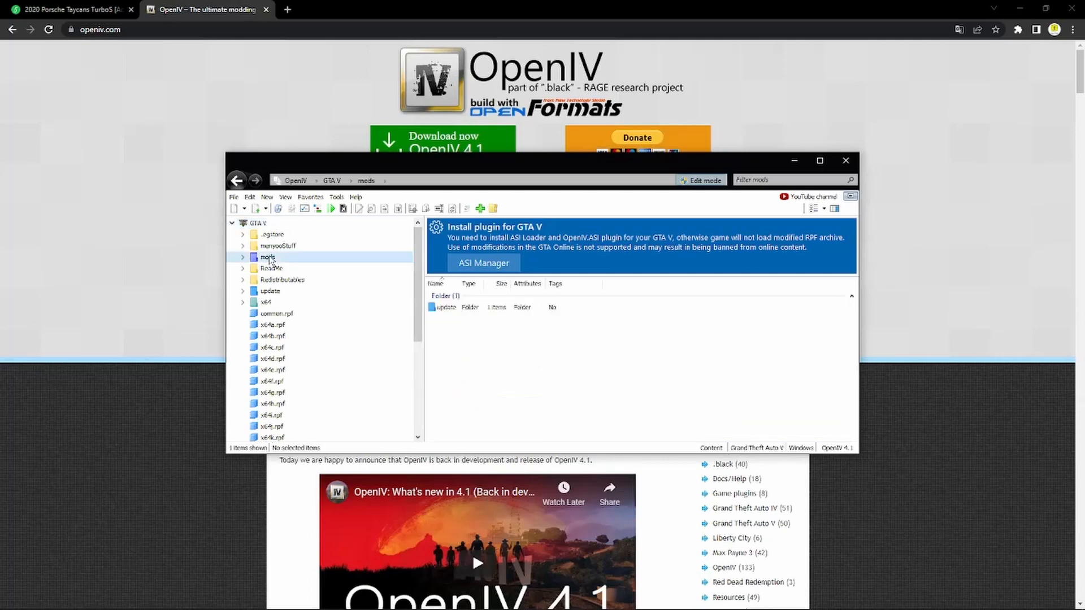
{"action": "double_click", "coordinate": [266, 258]}
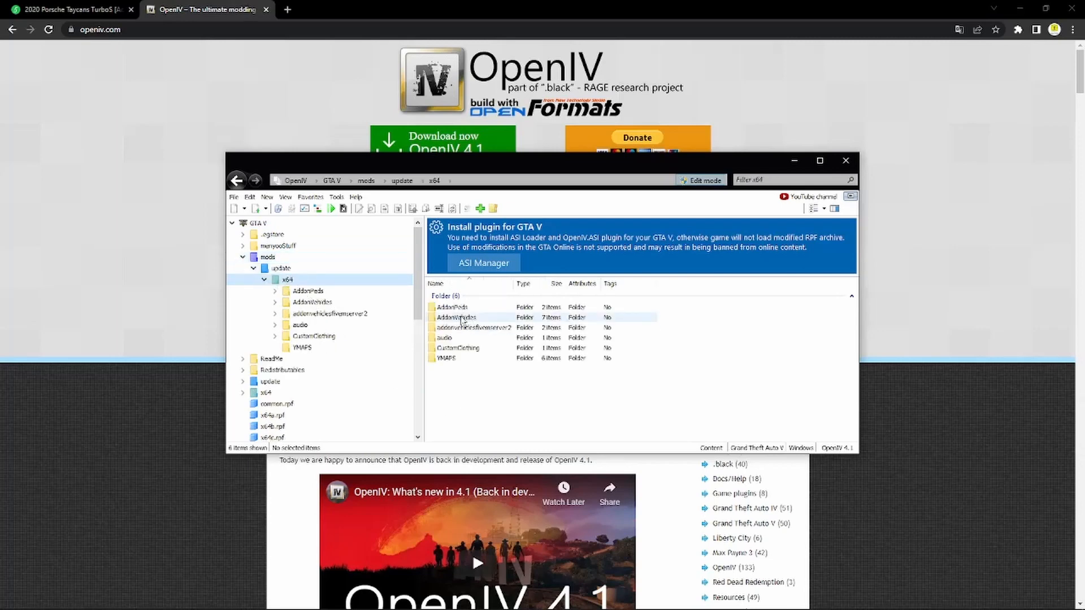
{"action": "double_click", "coordinate": [455, 317]}
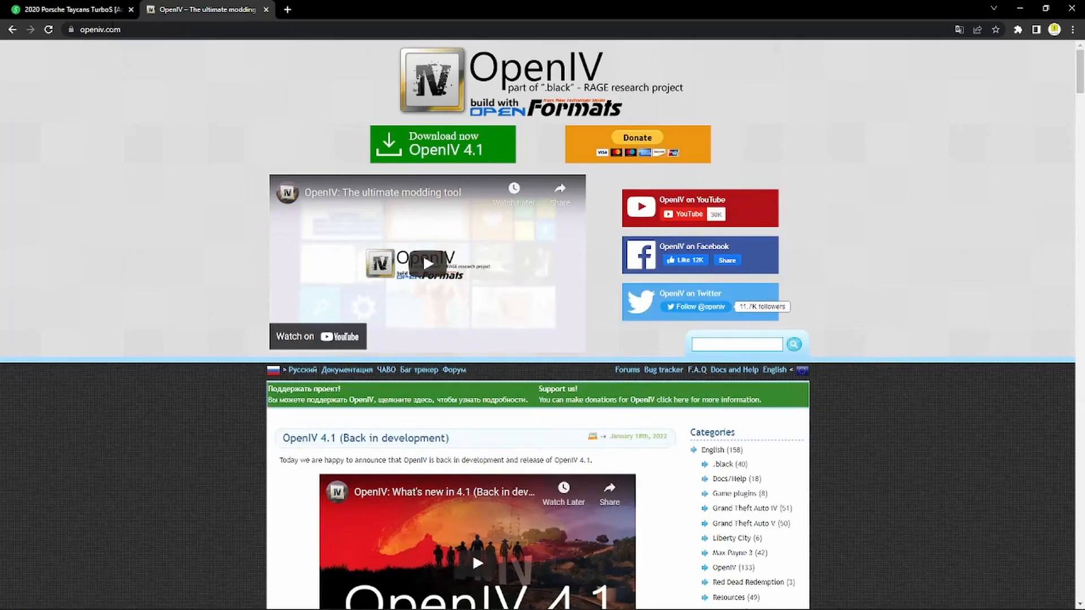
Step: Go to the 2020 Porsche Taycans TurboS mod page and start its download
{"action": "left_click", "coordinate": [68, 9]}
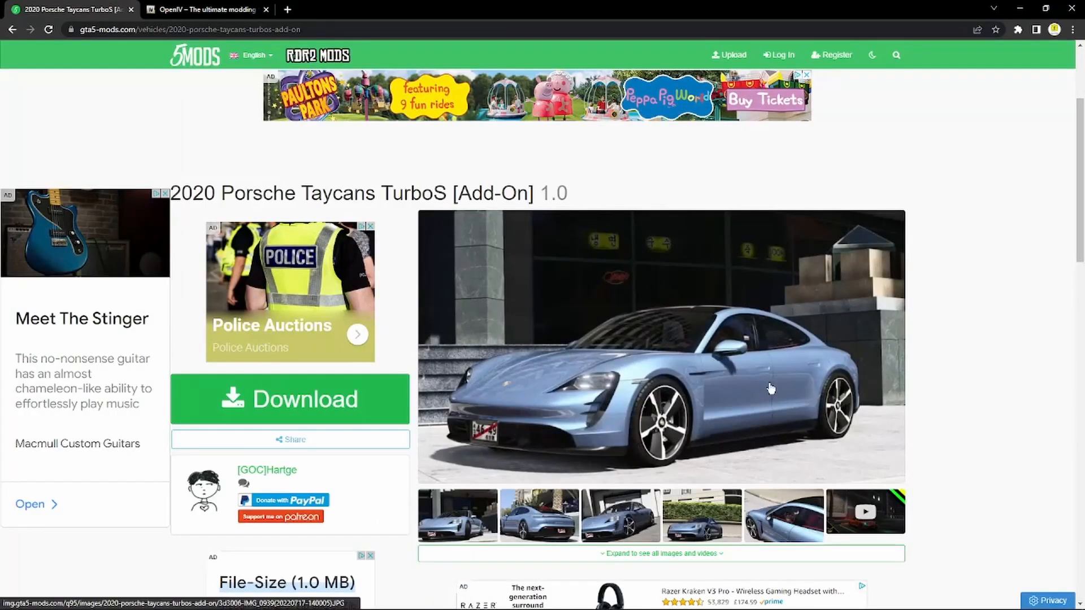
{"action": "mouse_move", "coordinate": [304, 403]}
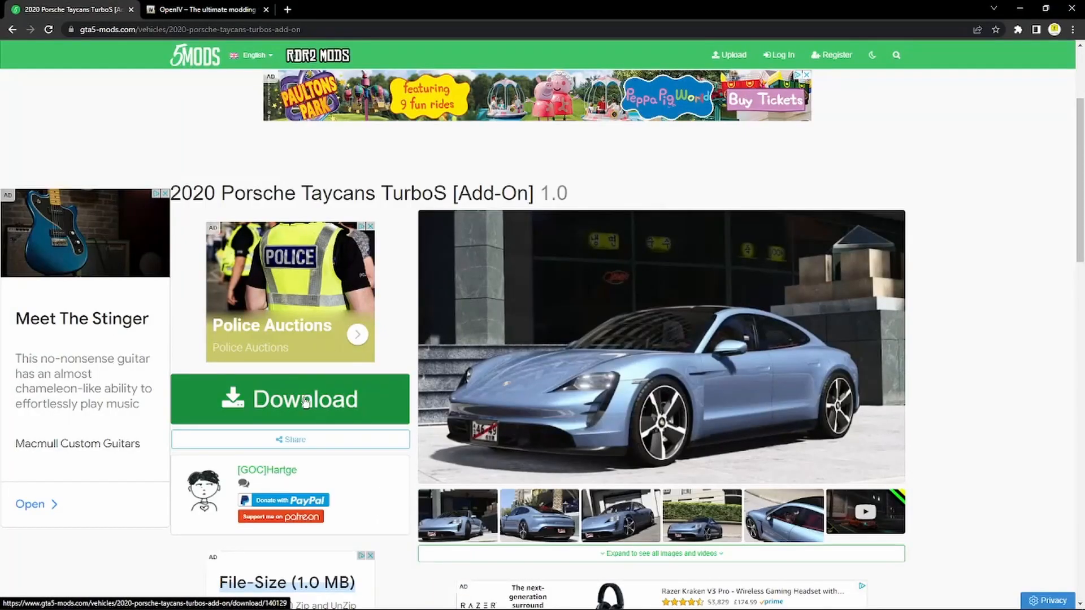
{"action": "left_click", "coordinate": [305, 400]}
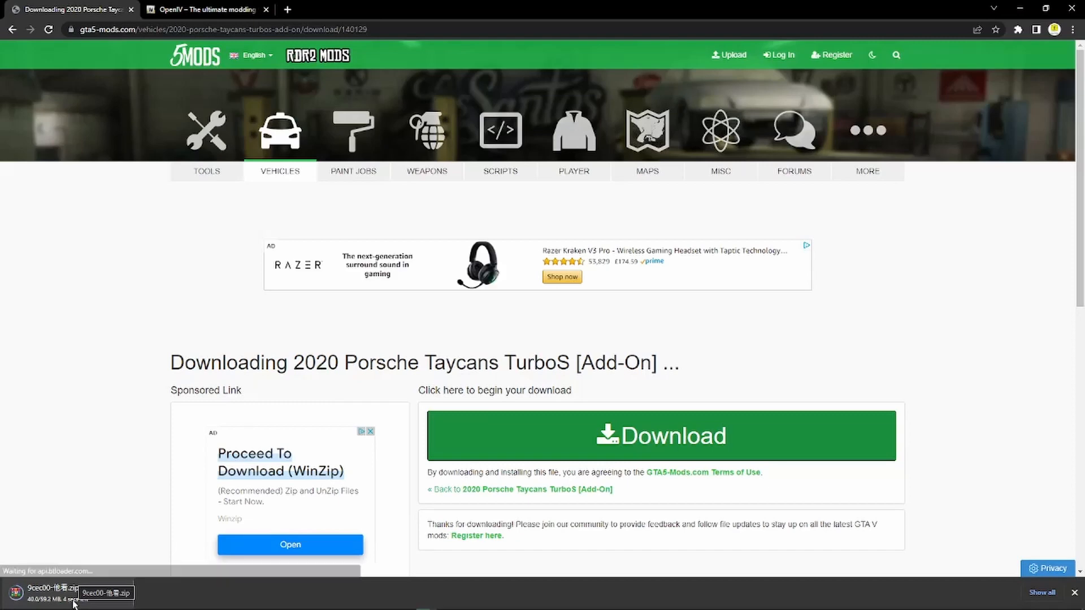
{"action": "mouse_move", "coordinate": [84, 447]}
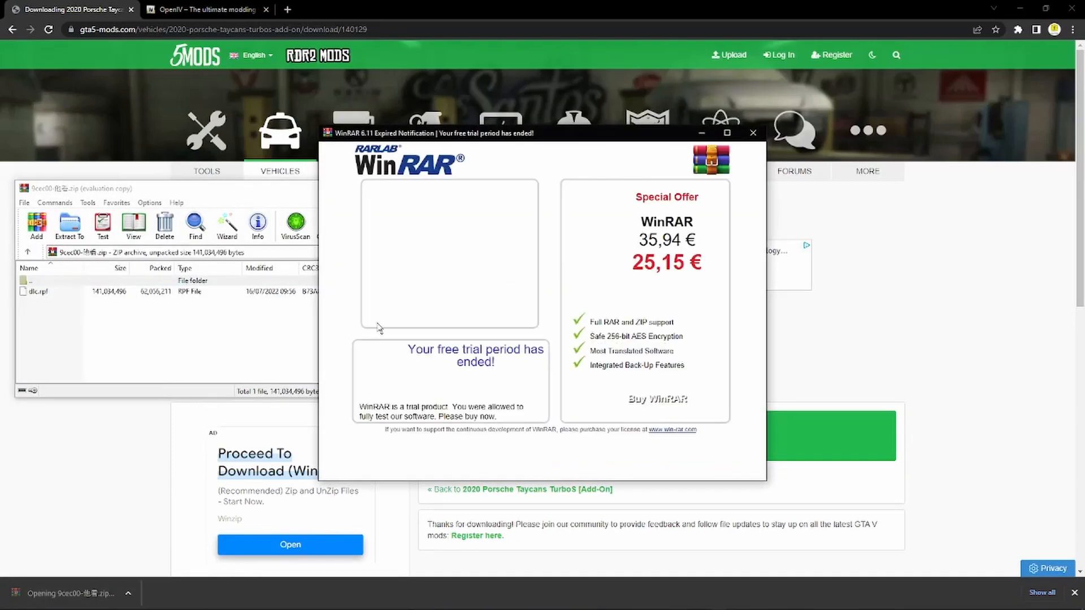
Step: Dismiss the WinRAR trial notice and select dlc.rpf in the downloaded archive
{"action": "left_click", "coordinate": [752, 132]}
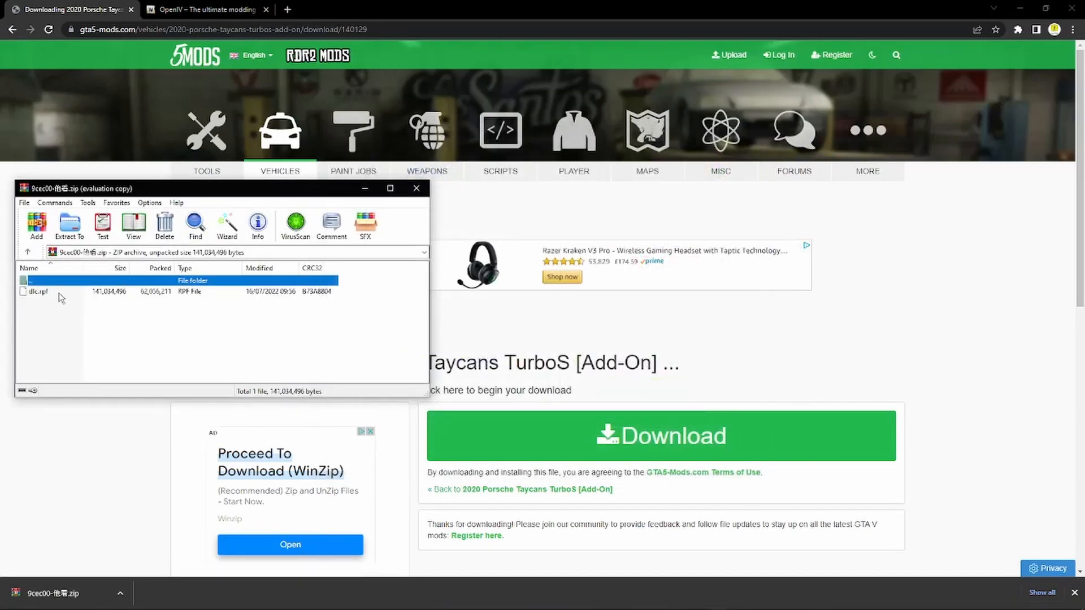
{"action": "left_click", "coordinate": [36, 292]}
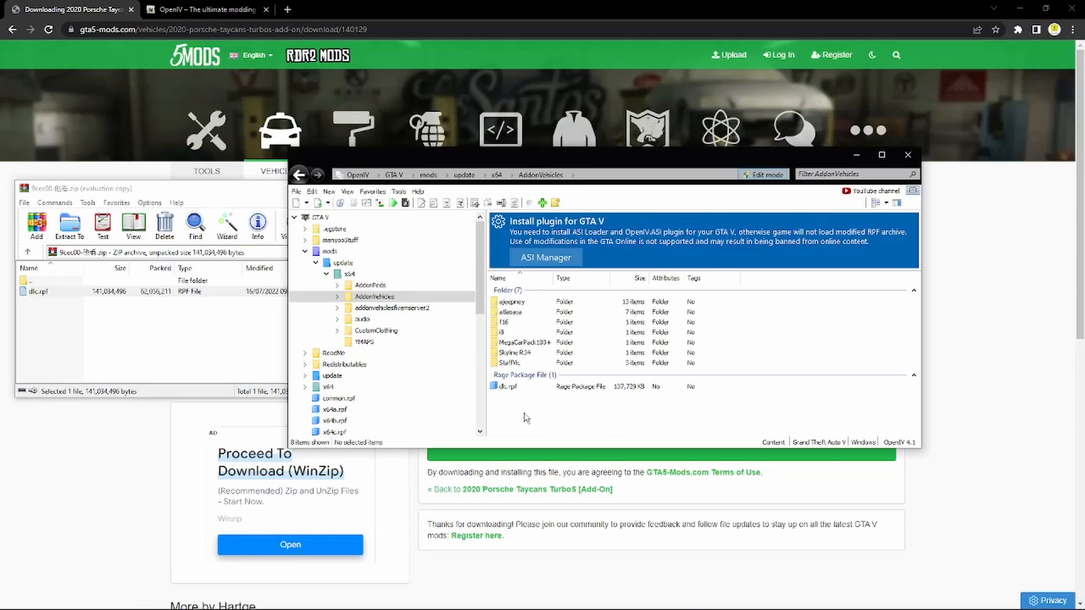
{"action": "mouse_move", "coordinate": [522, 402]}
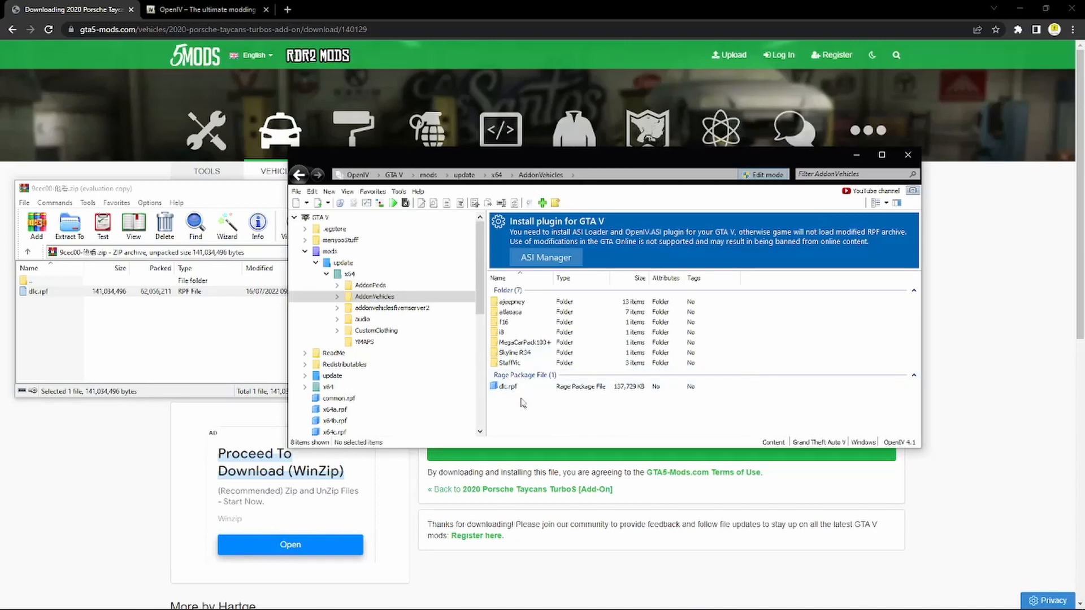
Step: Browse into the added dlc.rpf and its x64 folder in OpenIV
{"action": "double_click", "coordinate": [506, 386]}
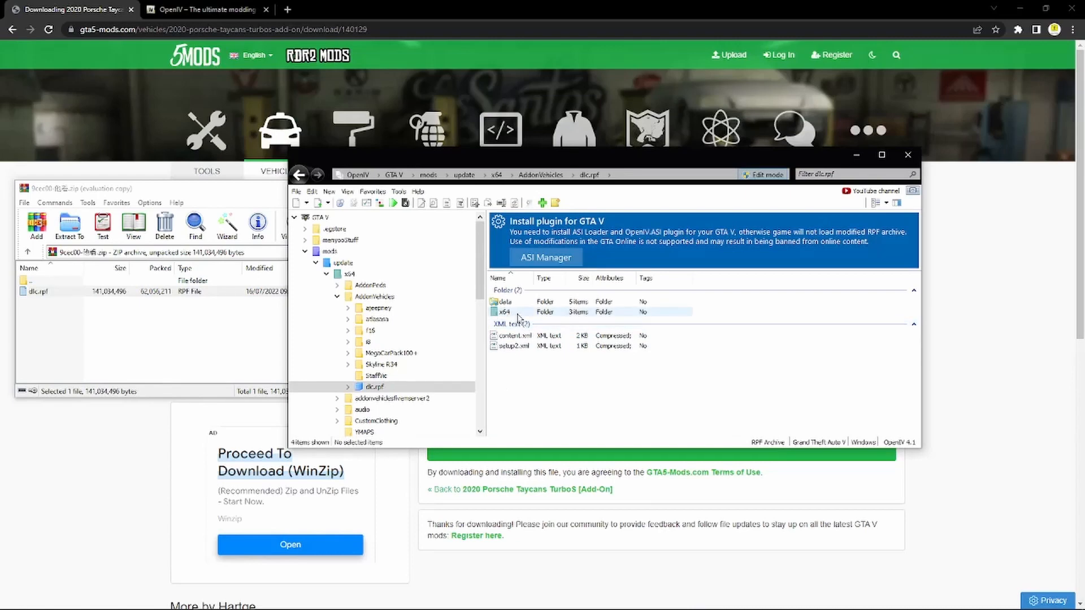
{"action": "double_click", "coordinate": [502, 311]}
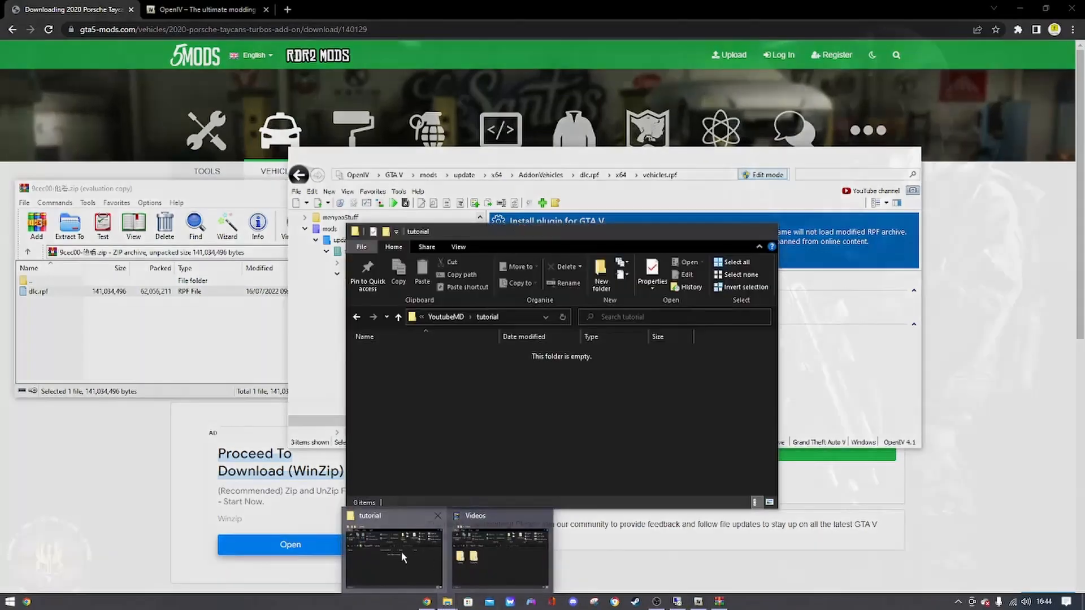
Step: Create a new folder named stream in the tutorial folder
{"action": "left_click", "coordinate": [392, 554]}
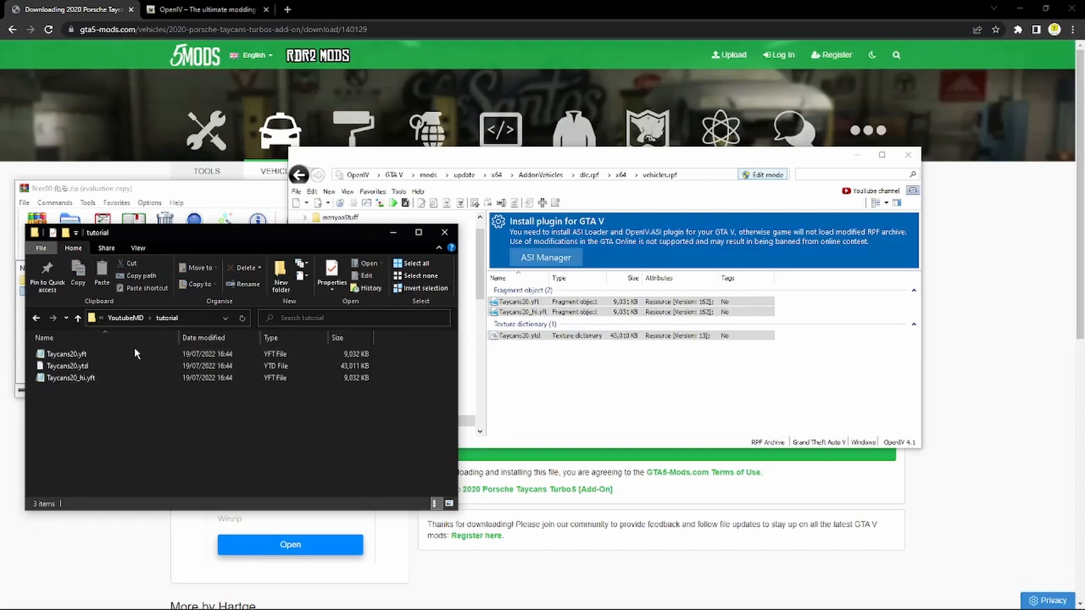
{"action": "right_click", "coordinate": [135, 431]}
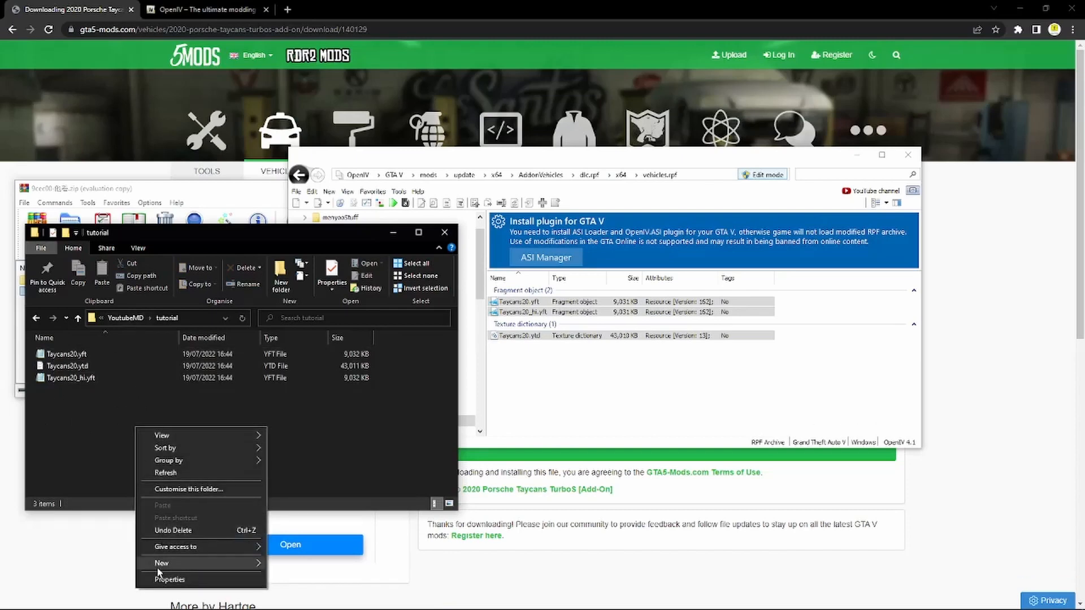
{"action": "left_click", "coordinate": [162, 563]}
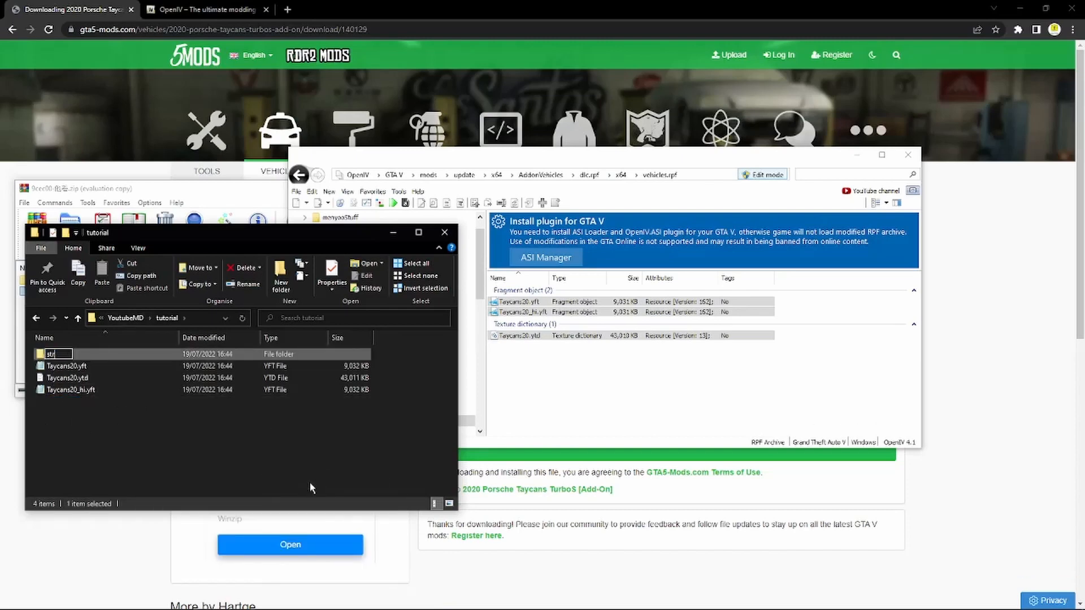
{"action": "type", "text": "stream"}
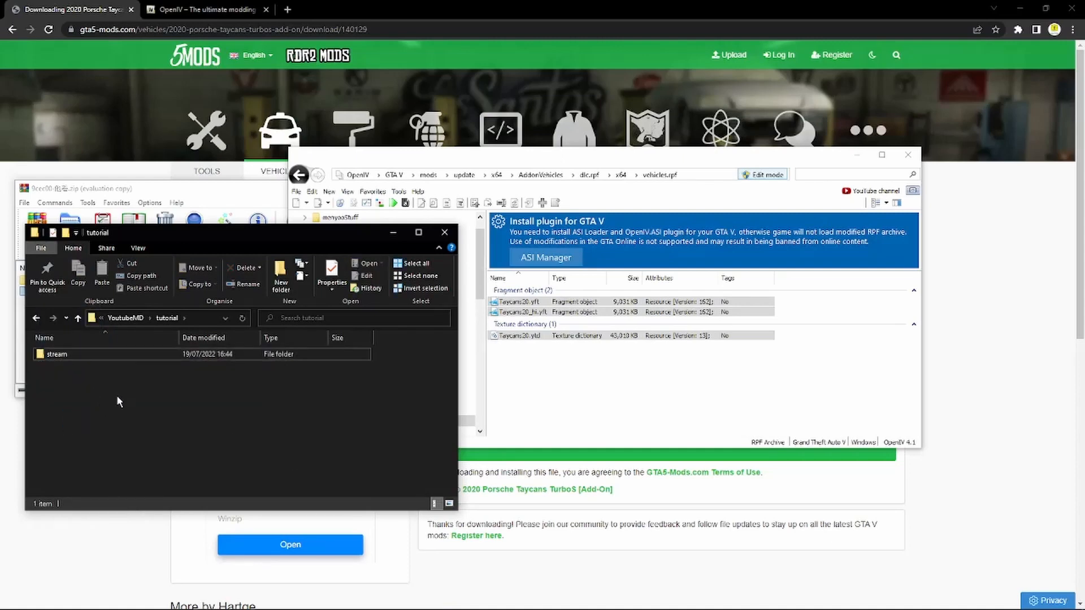
Step: Create a new text document in the tutorial folder
{"action": "right_click", "coordinate": [119, 401]}
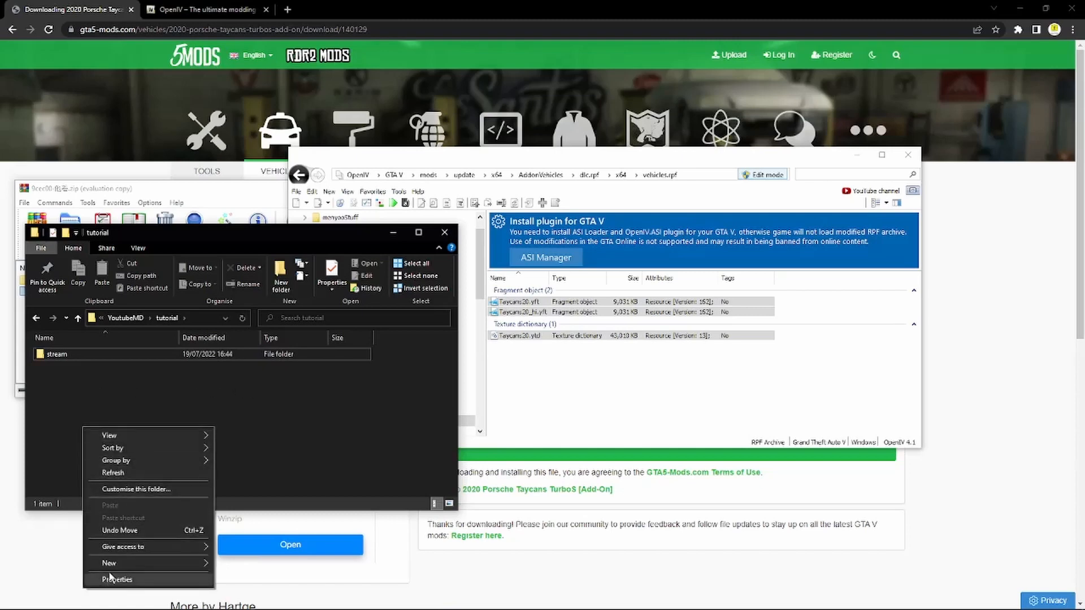
{"action": "left_click", "coordinate": [108, 563]}
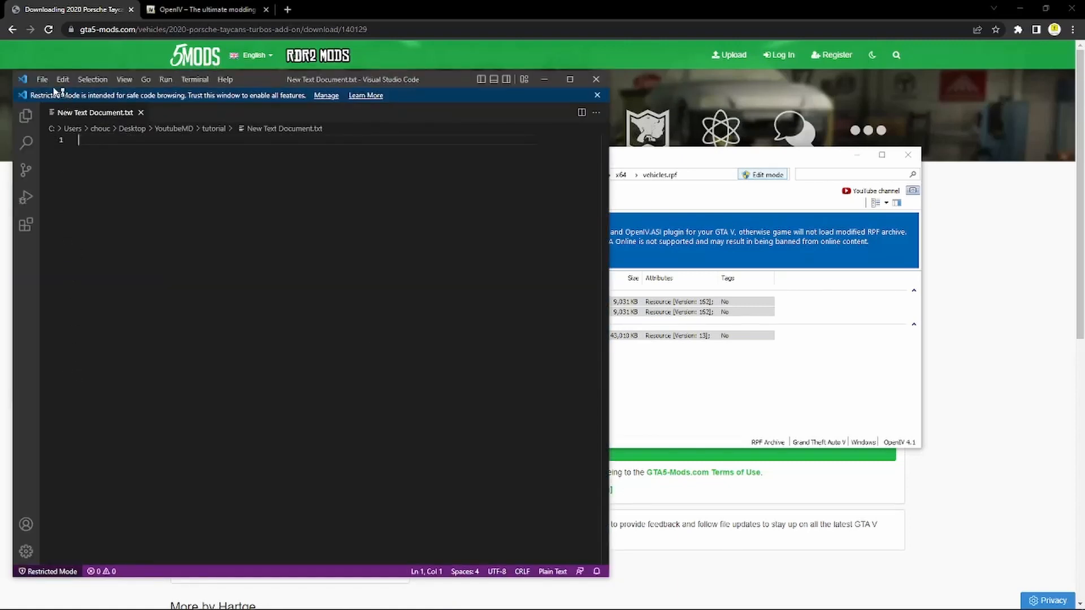
Step: Save the blank document as __resource.lua with Plain Text type in the tutorial folder
{"action": "left_click", "coordinate": [41, 79]}
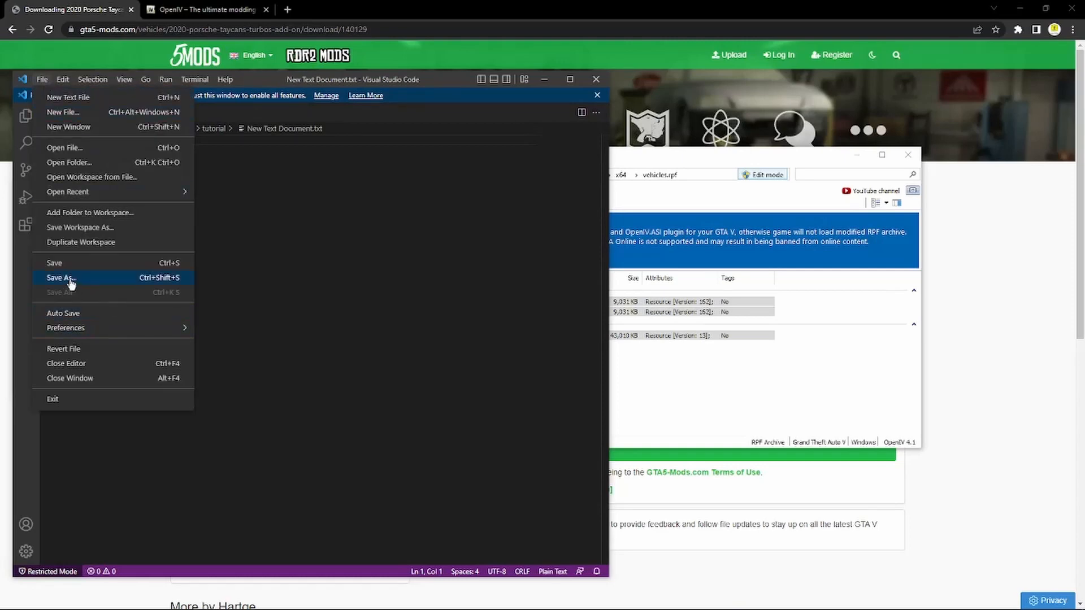
{"action": "left_click", "coordinate": [60, 278]}
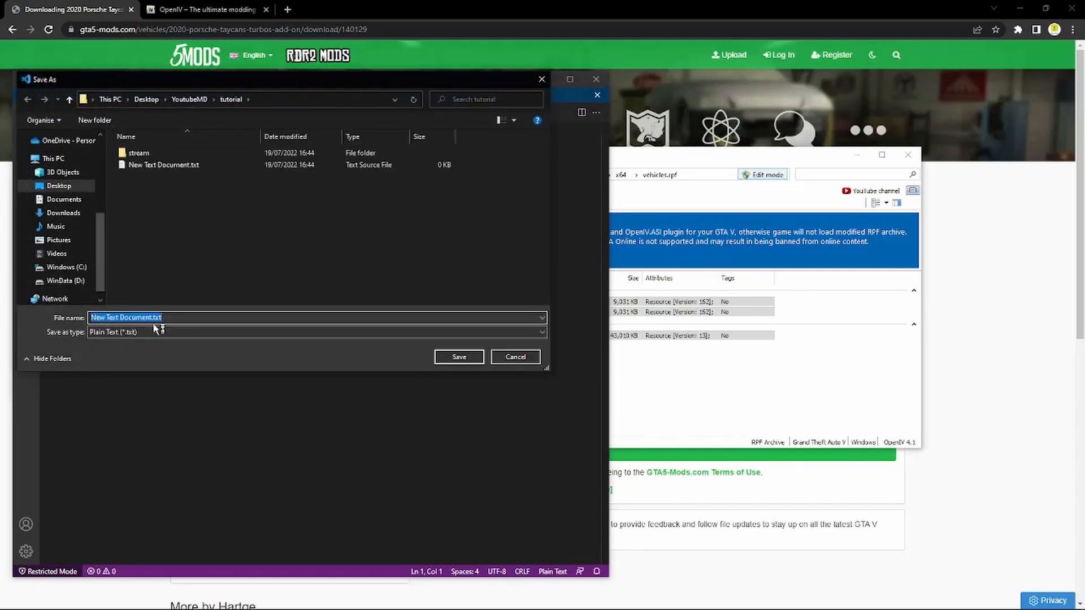
{"action": "key", "text": "Delete"}
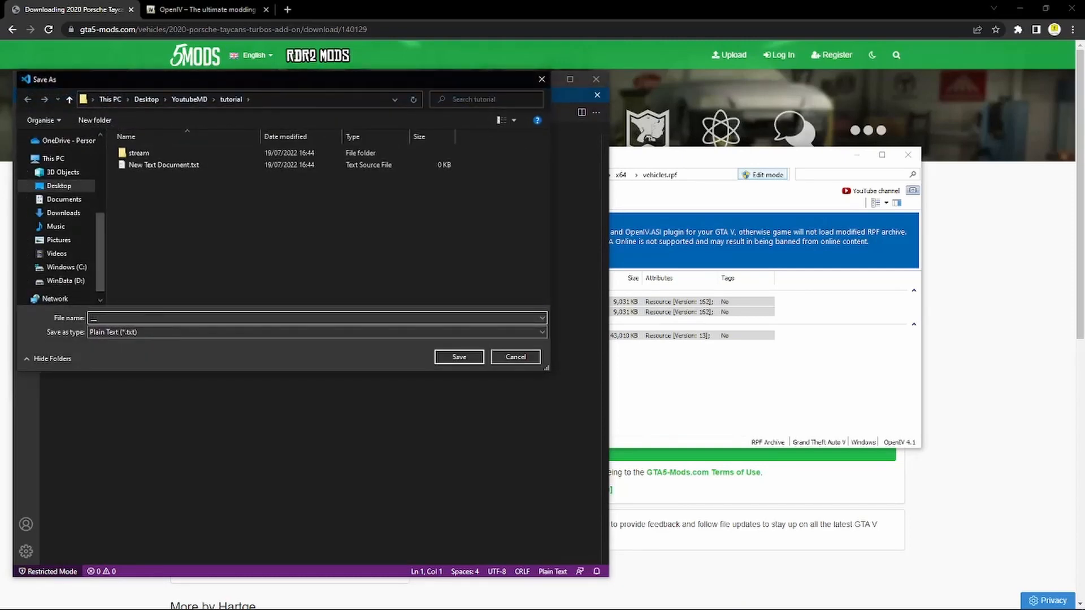
{"action": "type", "text": "_resource.lua"}
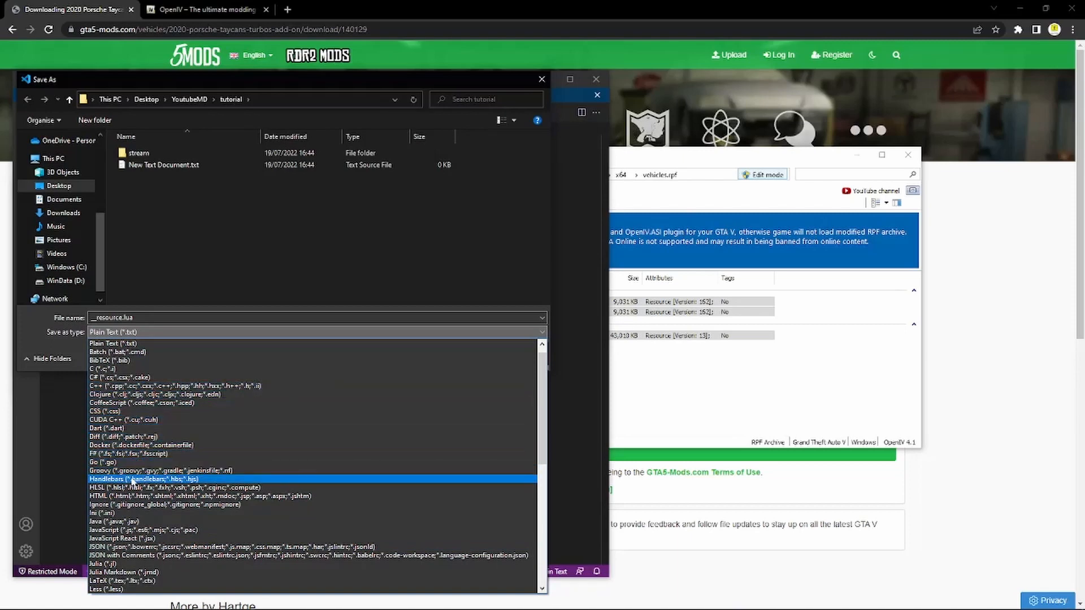
{"action": "left_click", "coordinate": [113, 343]}
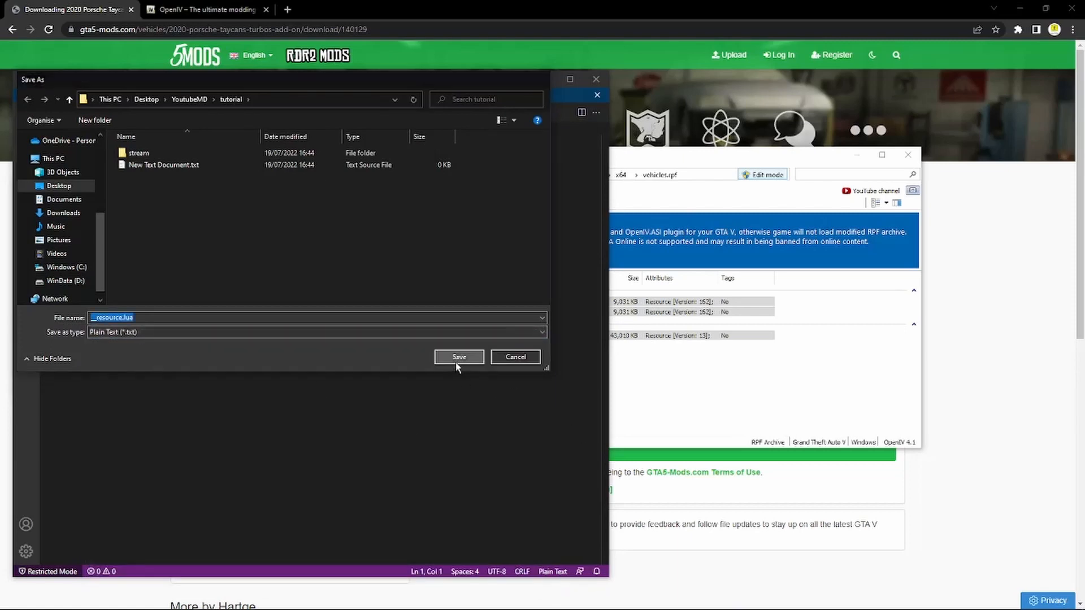
{"action": "left_click", "coordinate": [458, 356]}
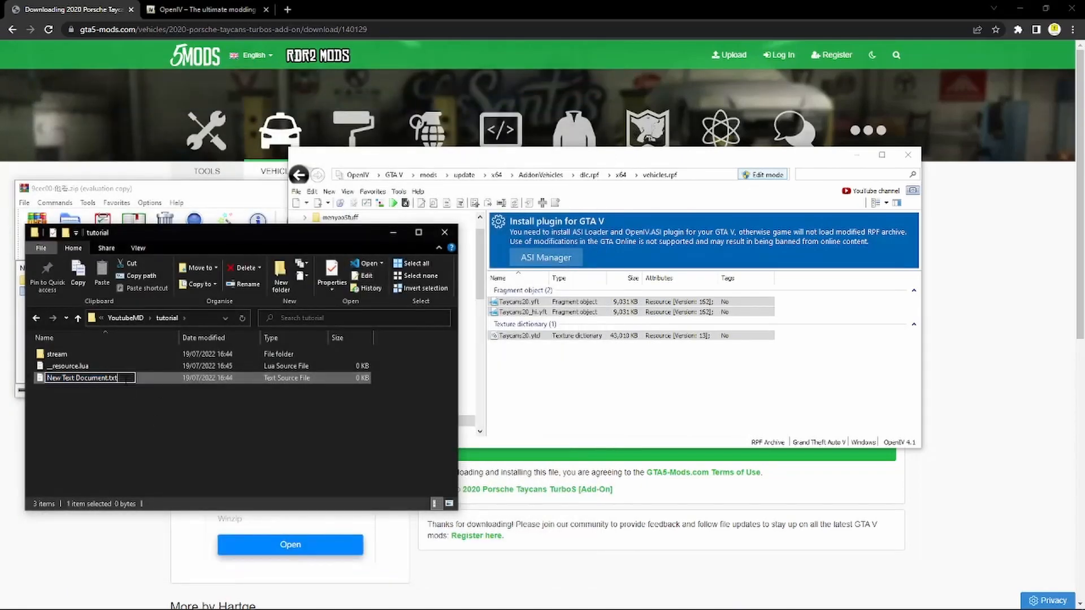
Step: Act on the leftover New Text Document and browse into dlc.rpf's data folder
{"action": "right_click", "coordinate": [84, 377]}
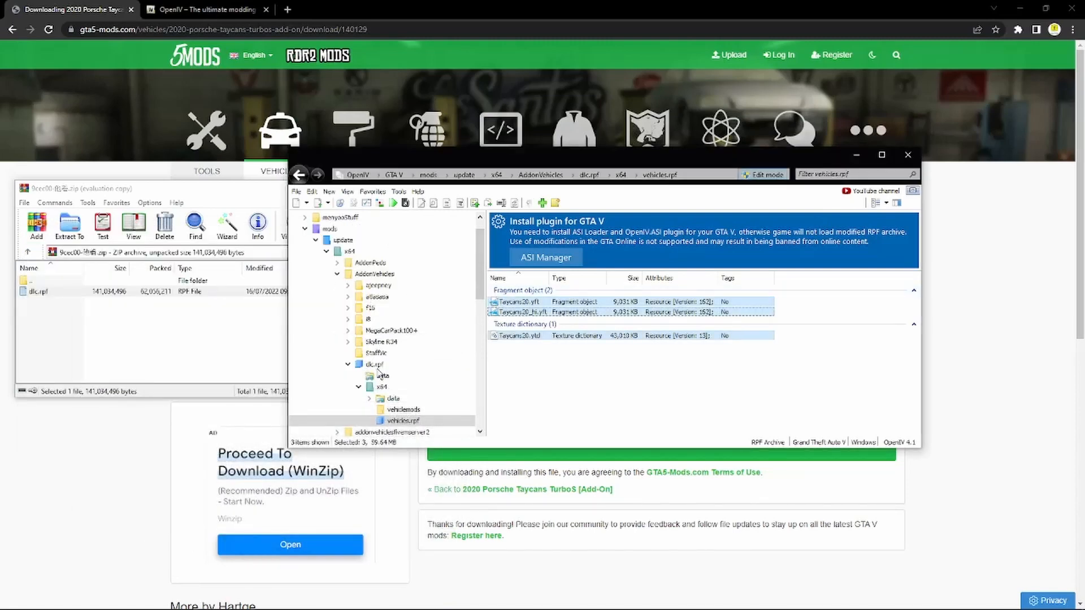
{"action": "left_click", "coordinate": [374, 364]}
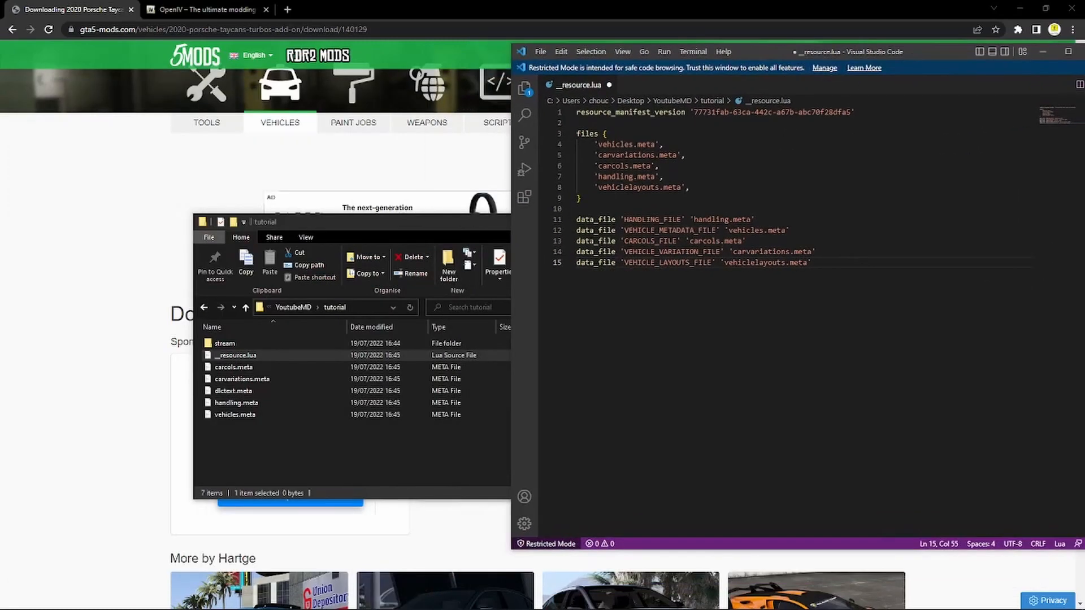
{"action": "mouse_move", "coordinate": [274, 468]}
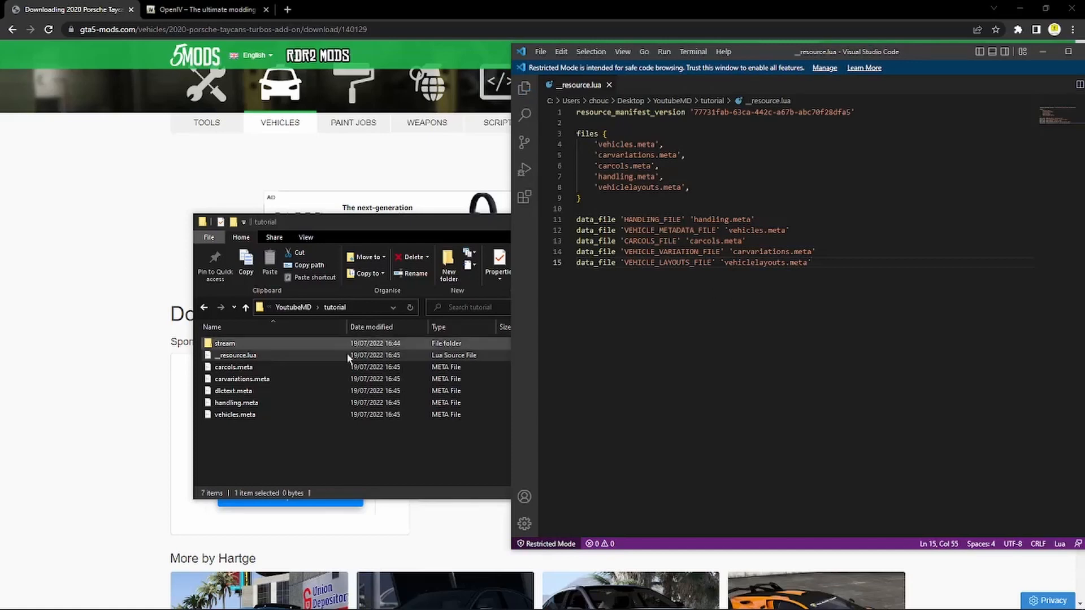
Step: Review the tutorial folder's resource and meta files and save the latest __resource.lua edits
{"action": "left_click", "coordinate": [234, 366]}
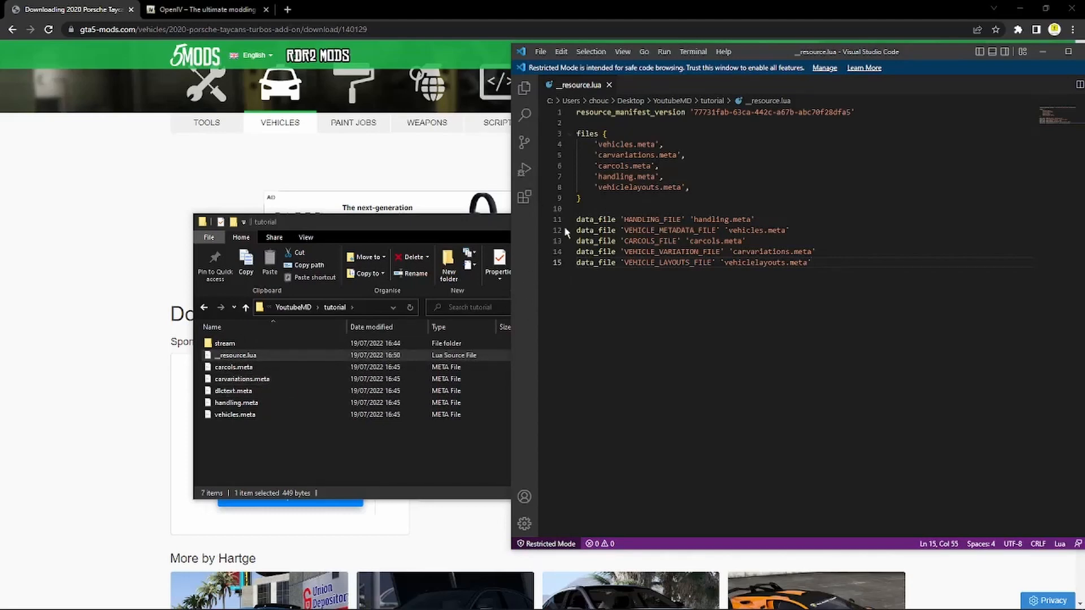
{"action": "left_click", "coordinate": [236, 402]}
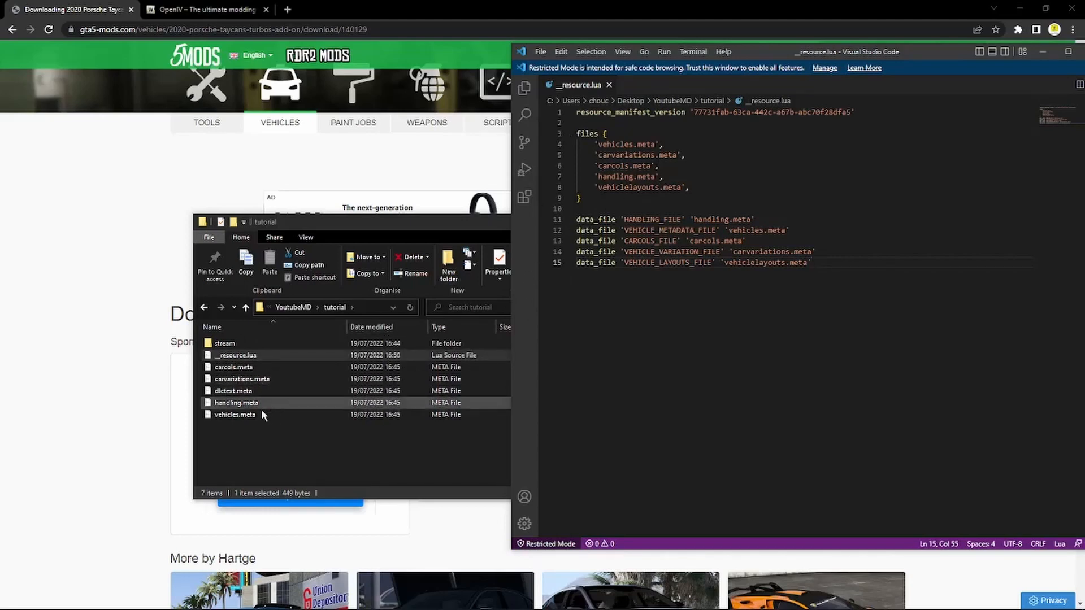
{"action": "left_click", "coordinate": [235, 354]}
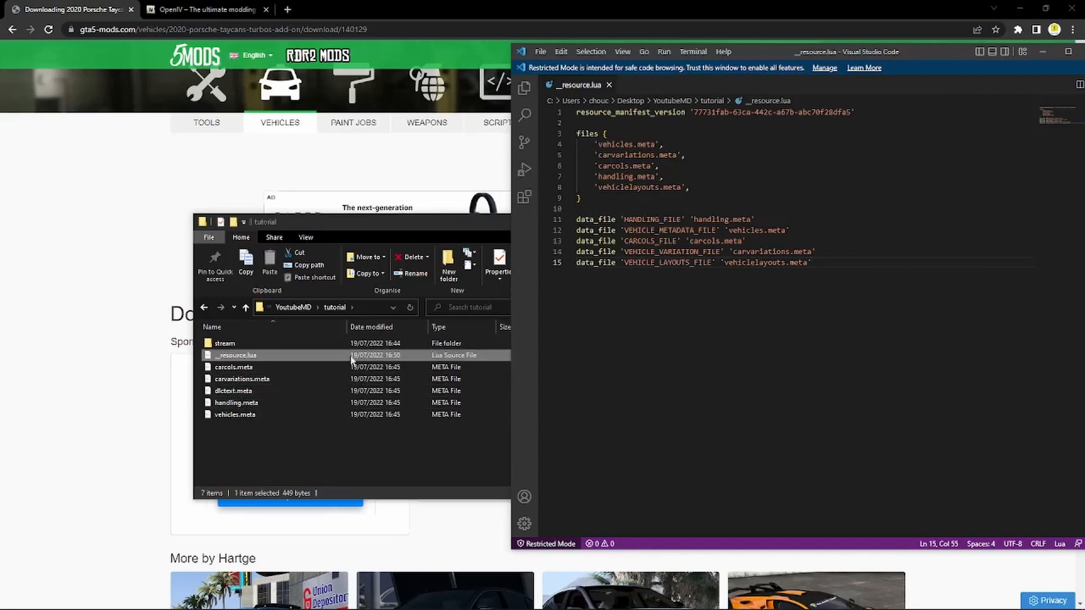
{"action": "left_click", "coordinate": [235, 402]}
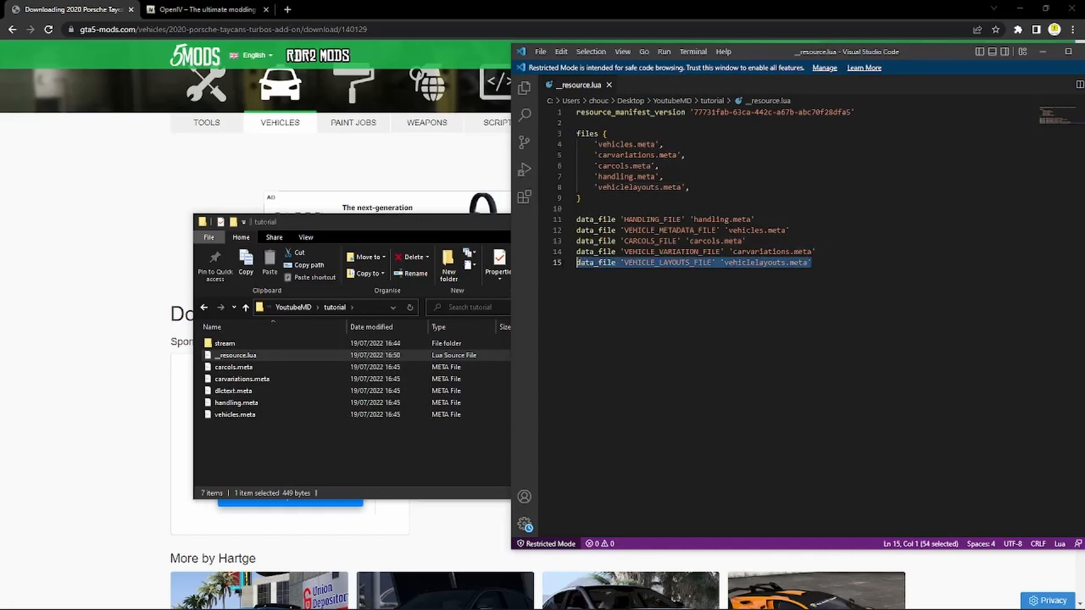
{"action": "key", "text": "Delete"}
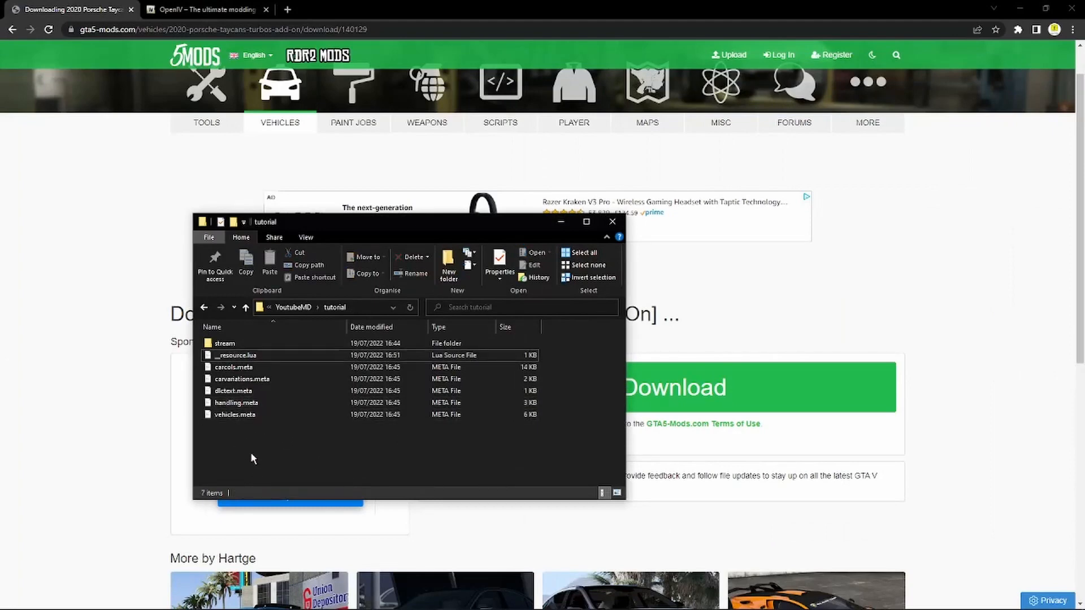
{"action": "left_click", "coordinate": [234, 413]}
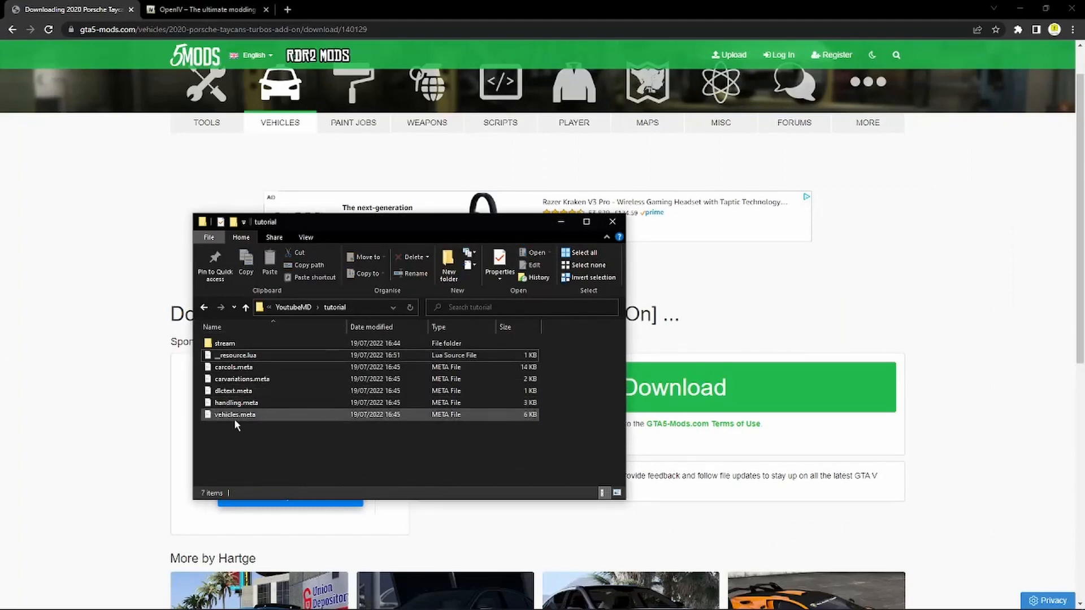
{"action": "double_click", "coordinate": [224, 343]}
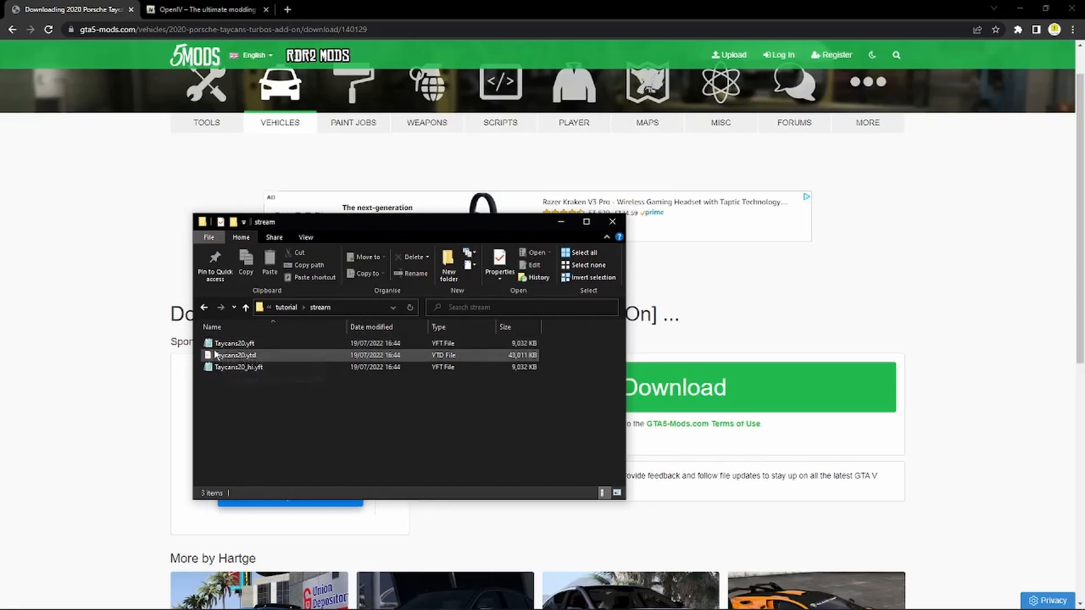
{"action": "left_click", "coordinate": [203, 308]}
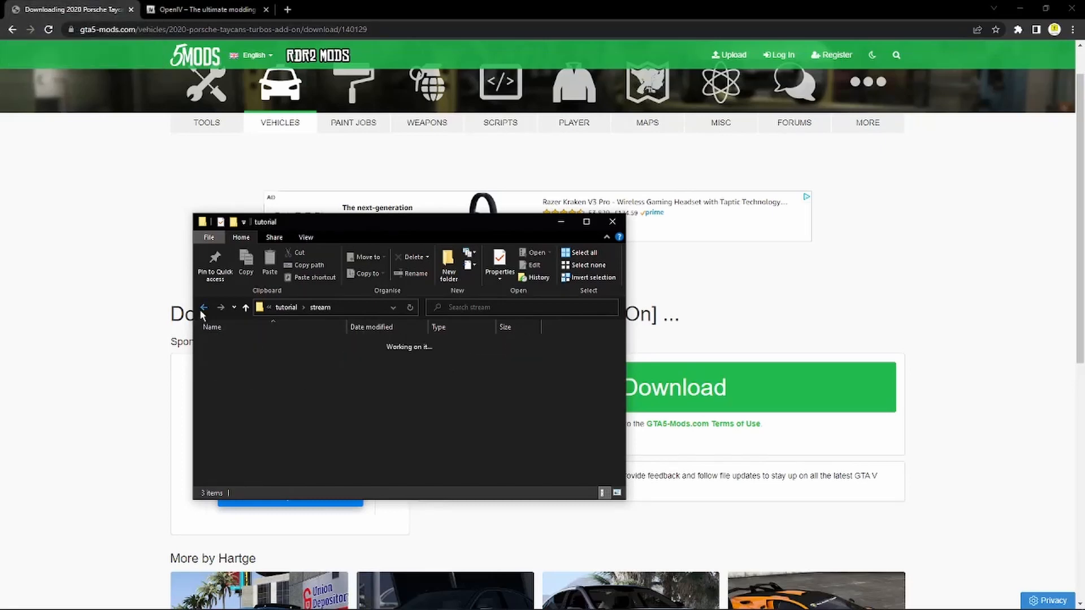
{"action": "left_click", "coordinate": [204, 307]}
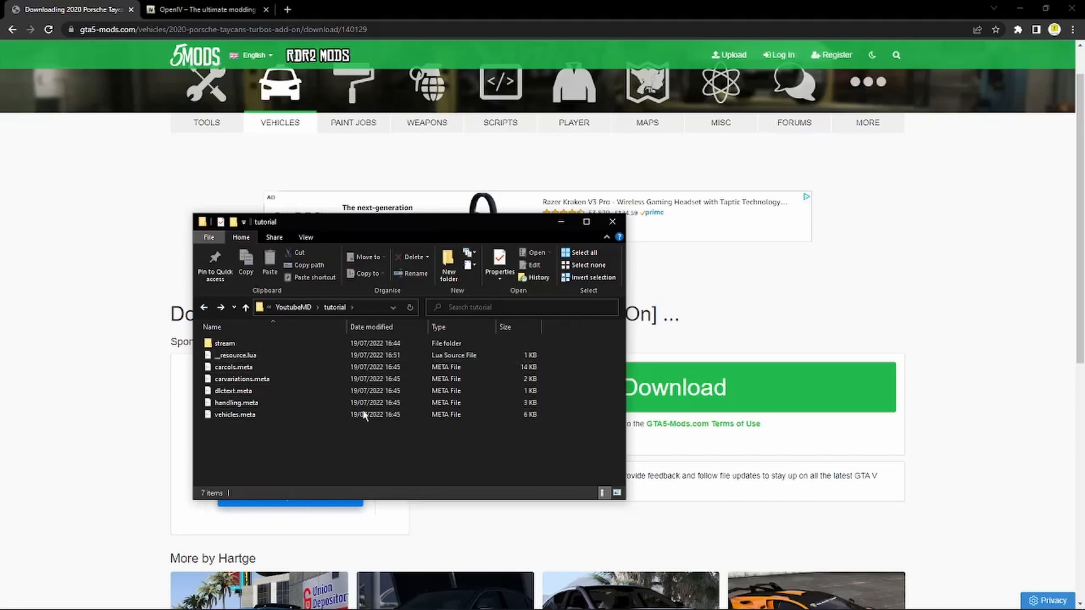
{"action": "mouse_move", "coordinate": [393, 414]}
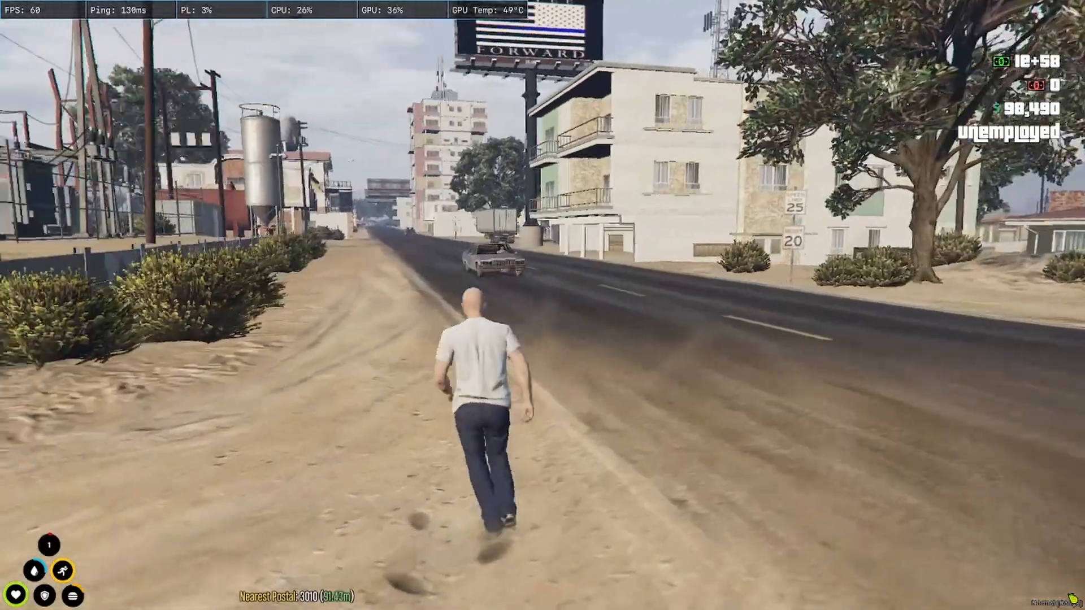
Step: Spawn a saved character from the vMenu player menu
{"action": "key", "text": "w"}
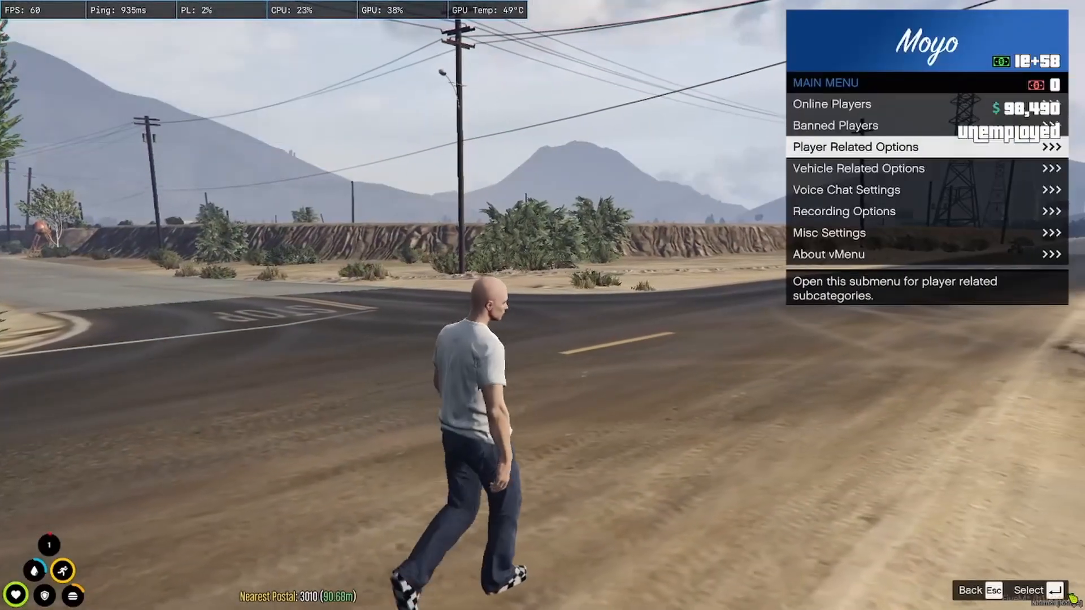
{"action": "left_click", "coordinate": [854, 146]}
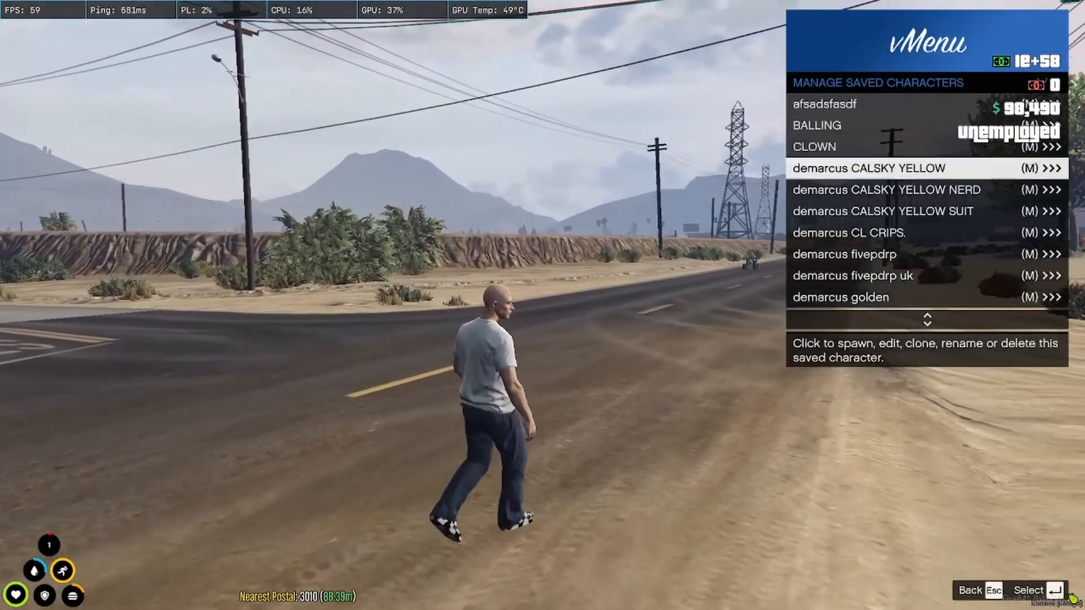
{"action": "left_click", "coordinate": [847, 232]}
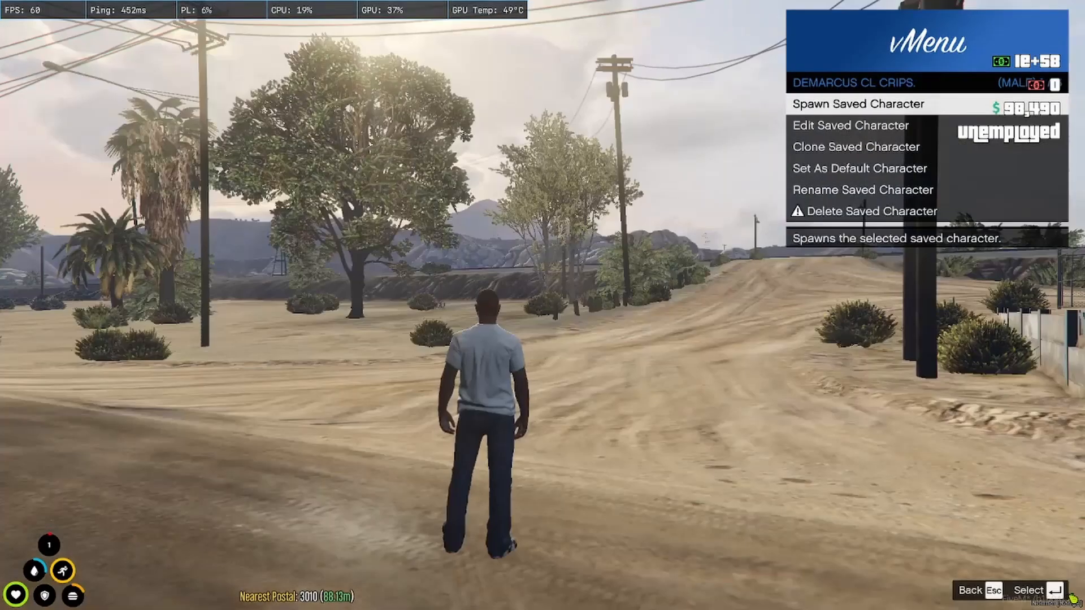
{"action": "left_click", "coordinate": [851, 103]}
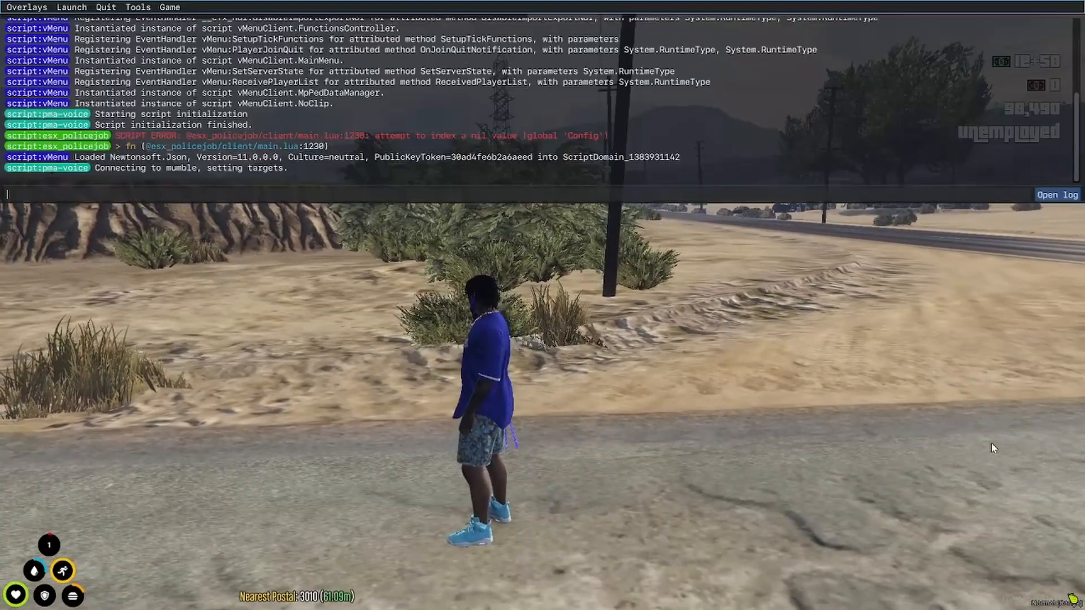
Step: Enter 'start Taycans2' in the F8 console to start the Taycan resource
{"action": "type", "text": "start"}
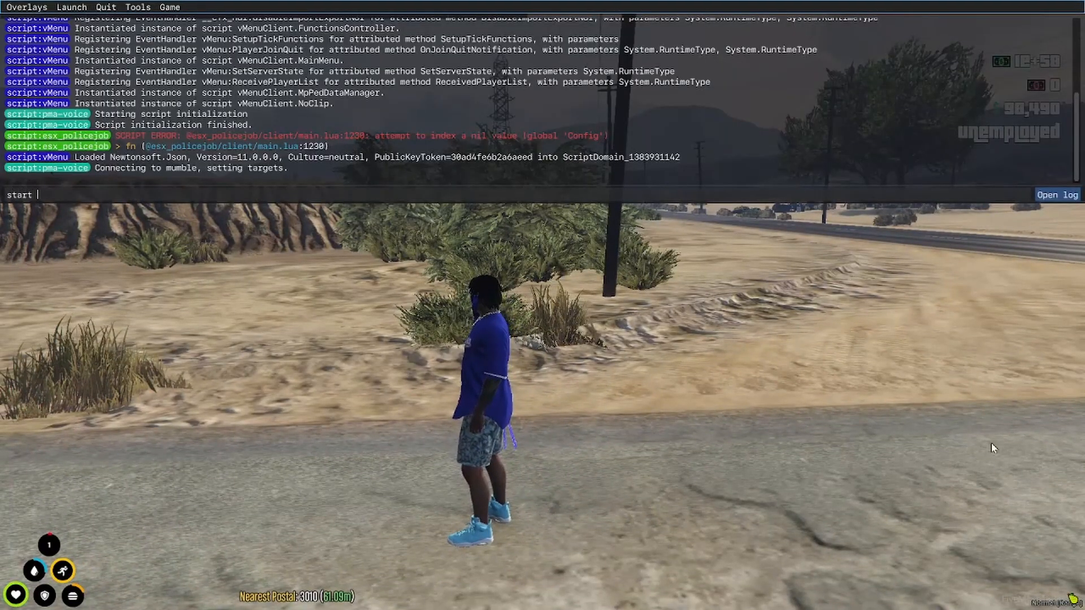
{"action": "type", "text": "Taycans2"}
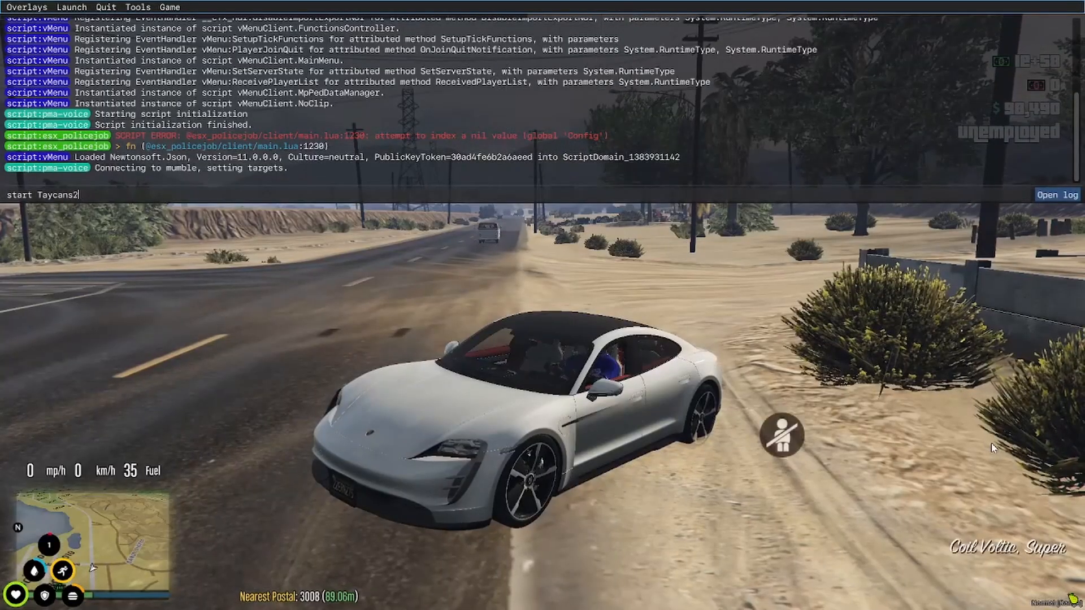